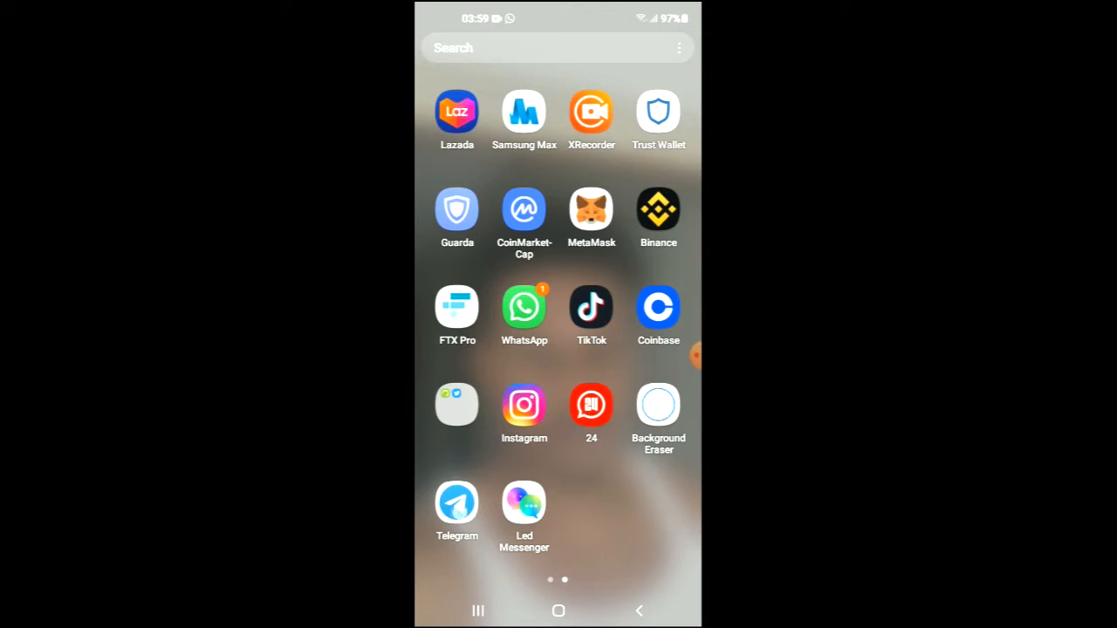
Step: Launch Telegram from the home screen and bring up its side navigation drawer
left_click(457, 503)
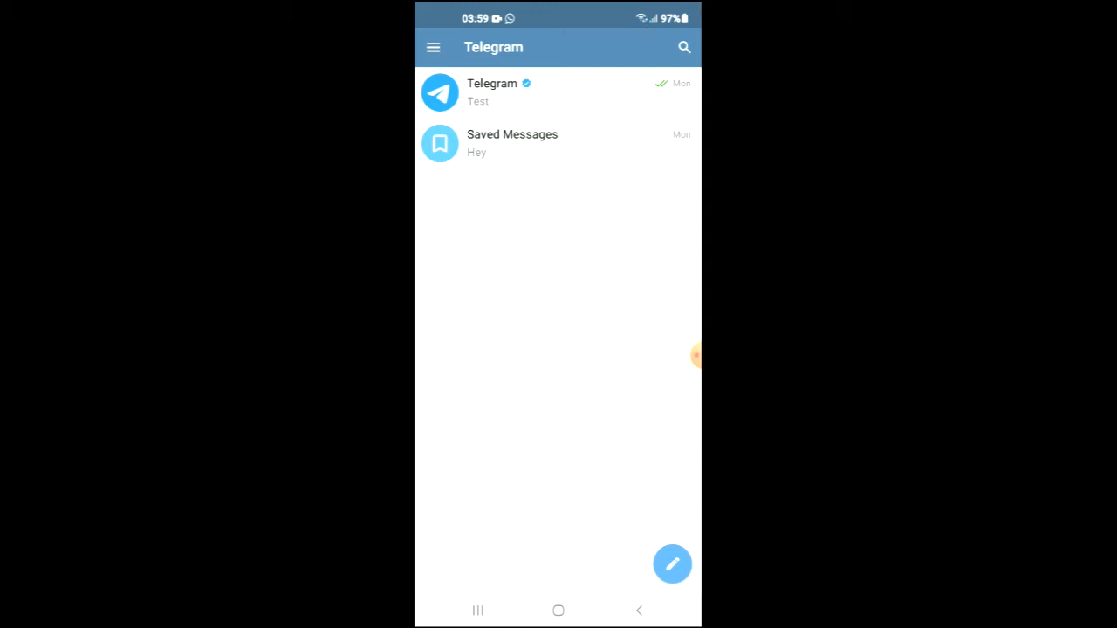
left_click(433, 47)
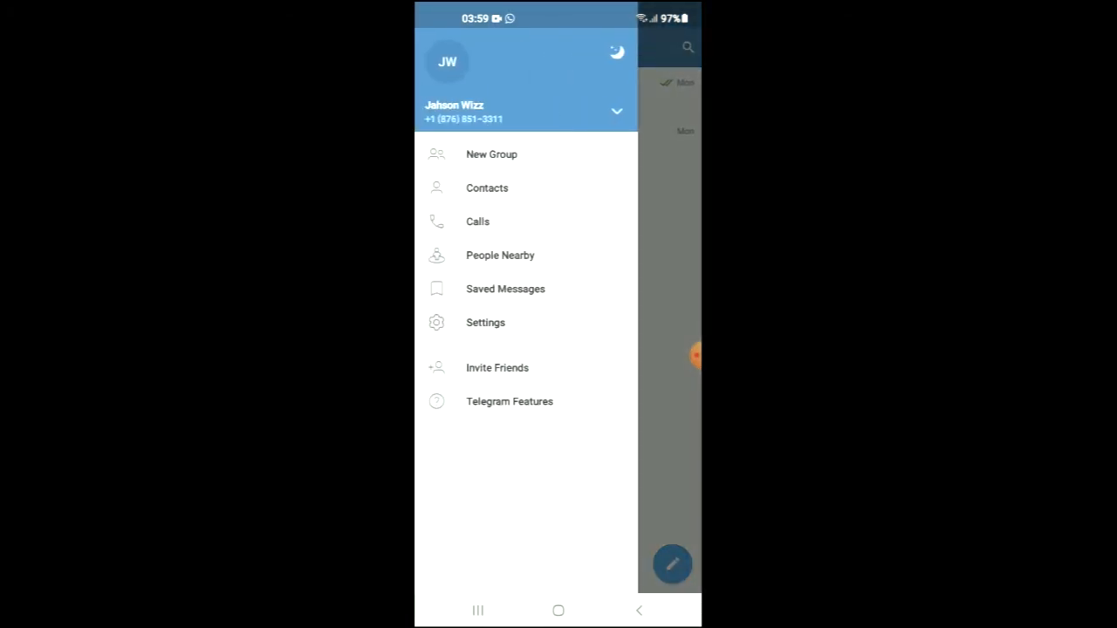
Step: Go to Settings > Devices to list sessions: this device plus an active iPhone
left_click(486, 321)
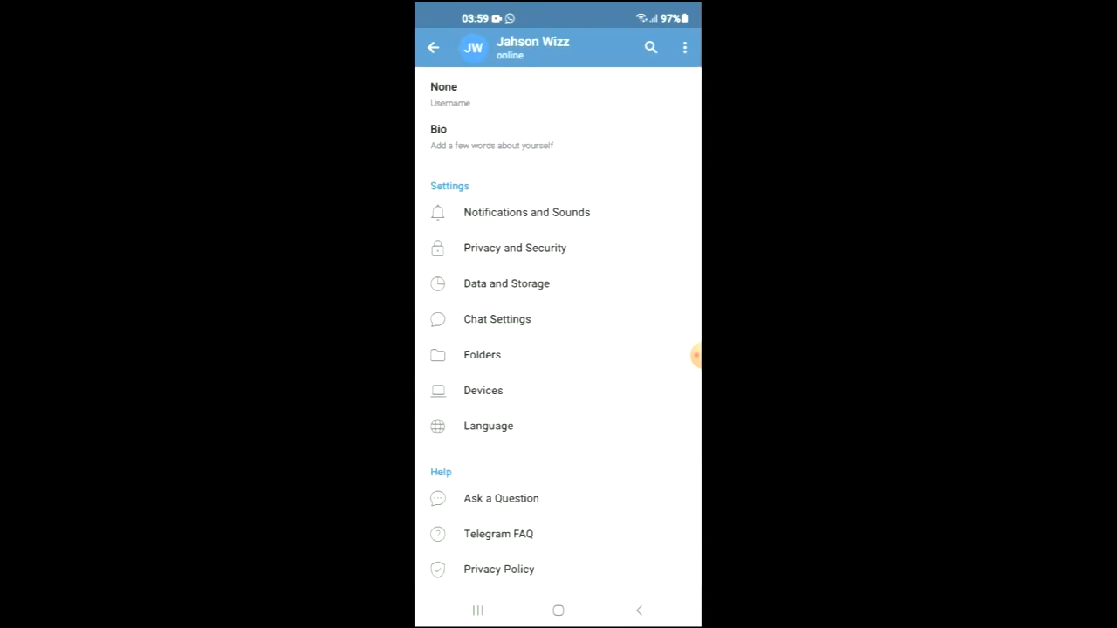
left_click(482, 391)
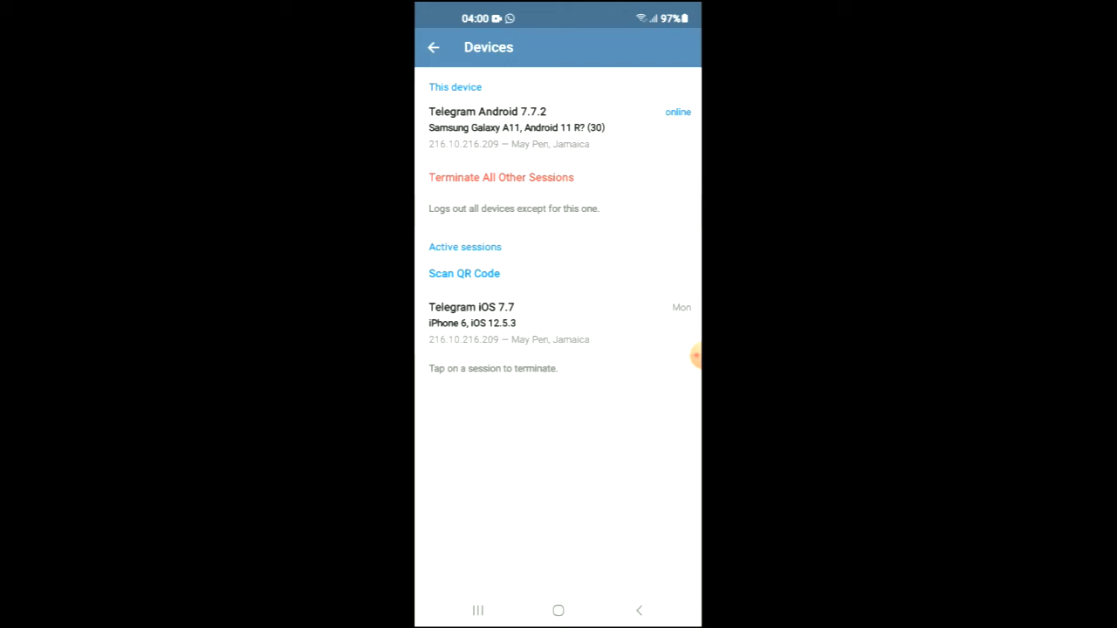
Step: Terminate all other sessions and confirm, leaving only this Android device logged in
left_click(501, 178)
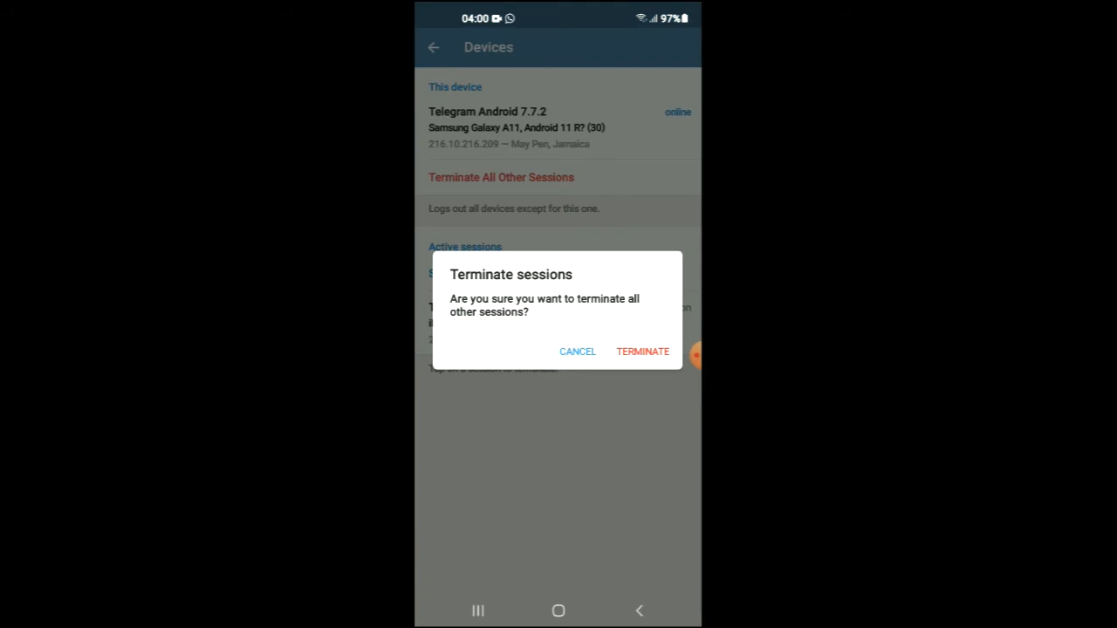
left_click(577, 351)
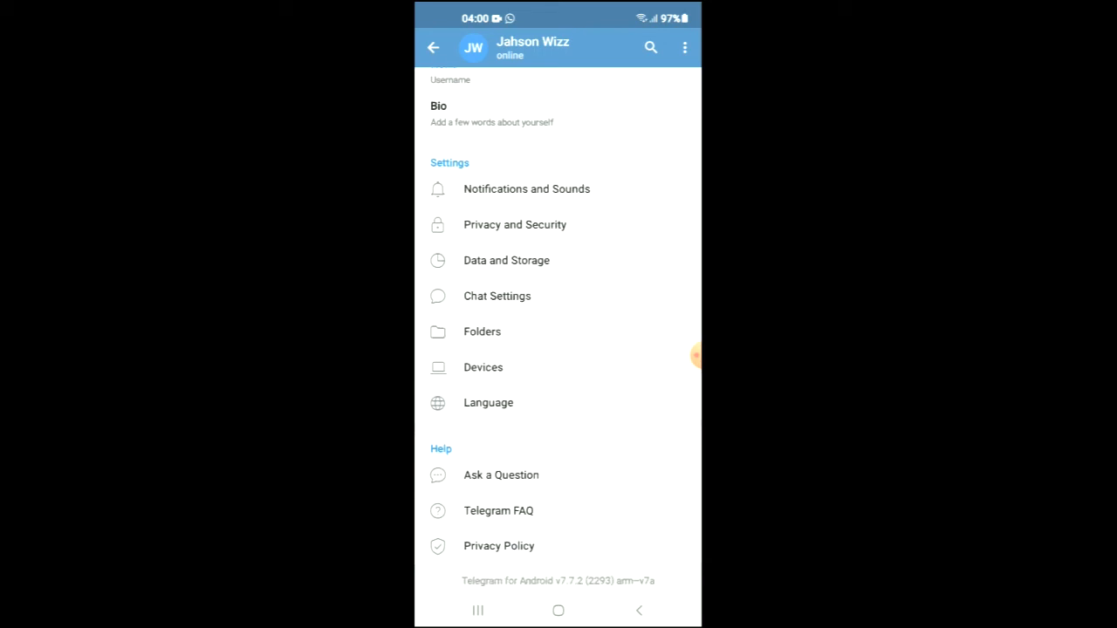
Step: Reopen Devices to verify only this device remains with no other sessions
left_click(482, 366)
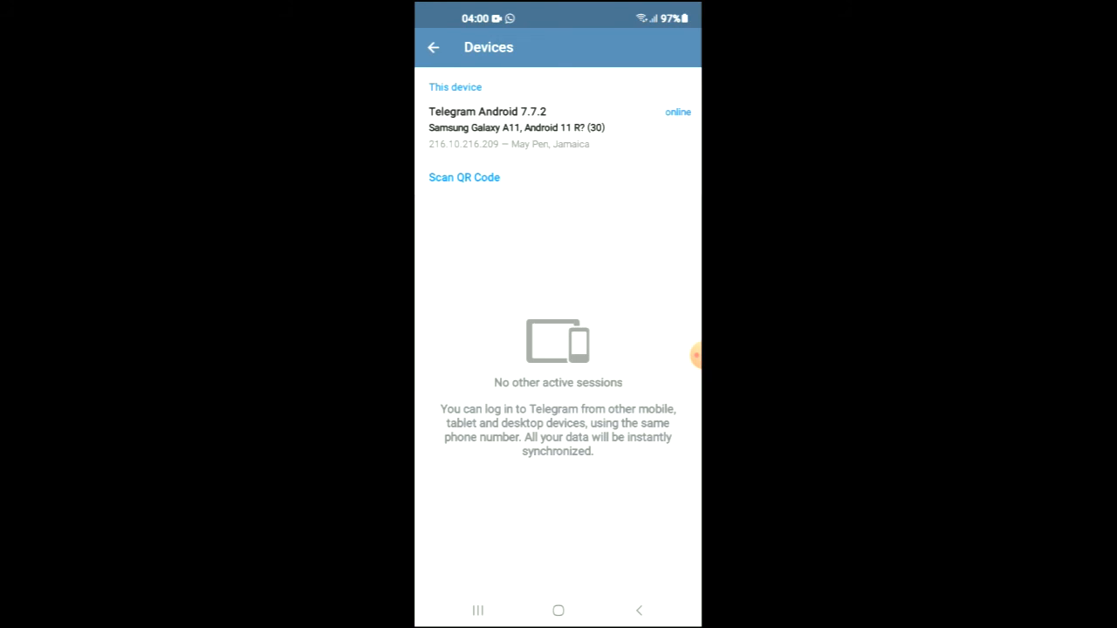